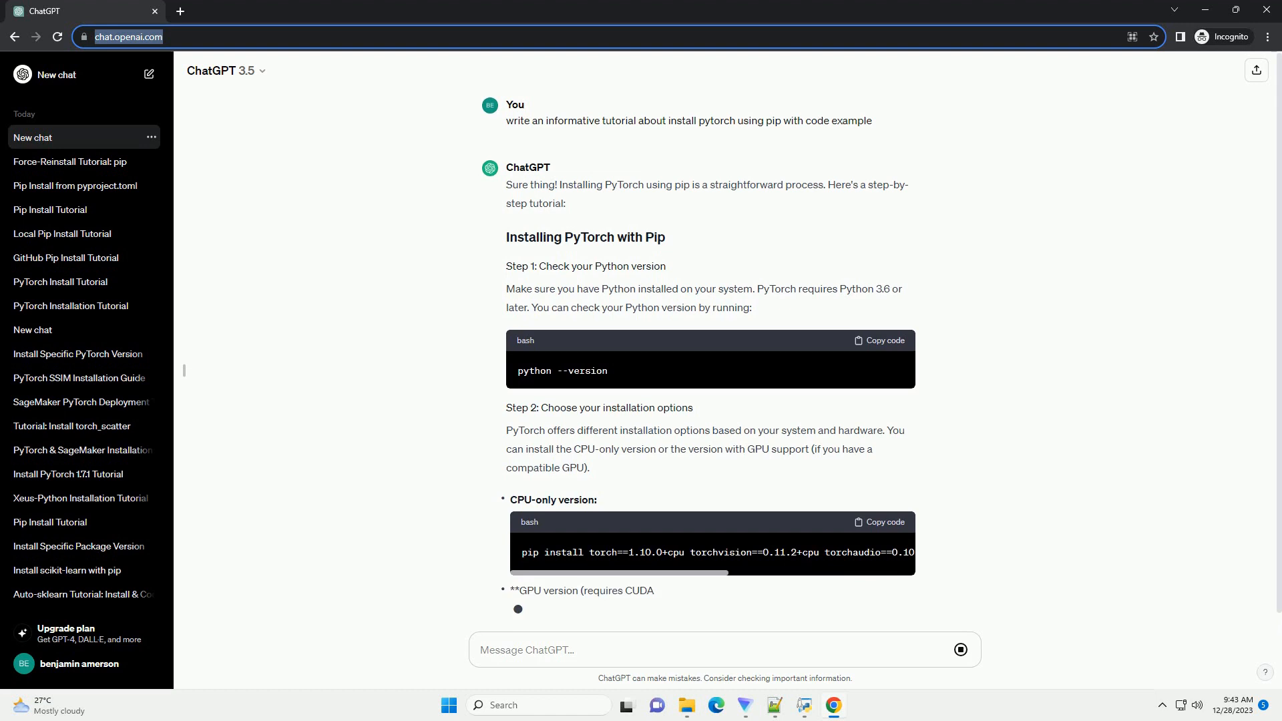
scroll(down, 3)
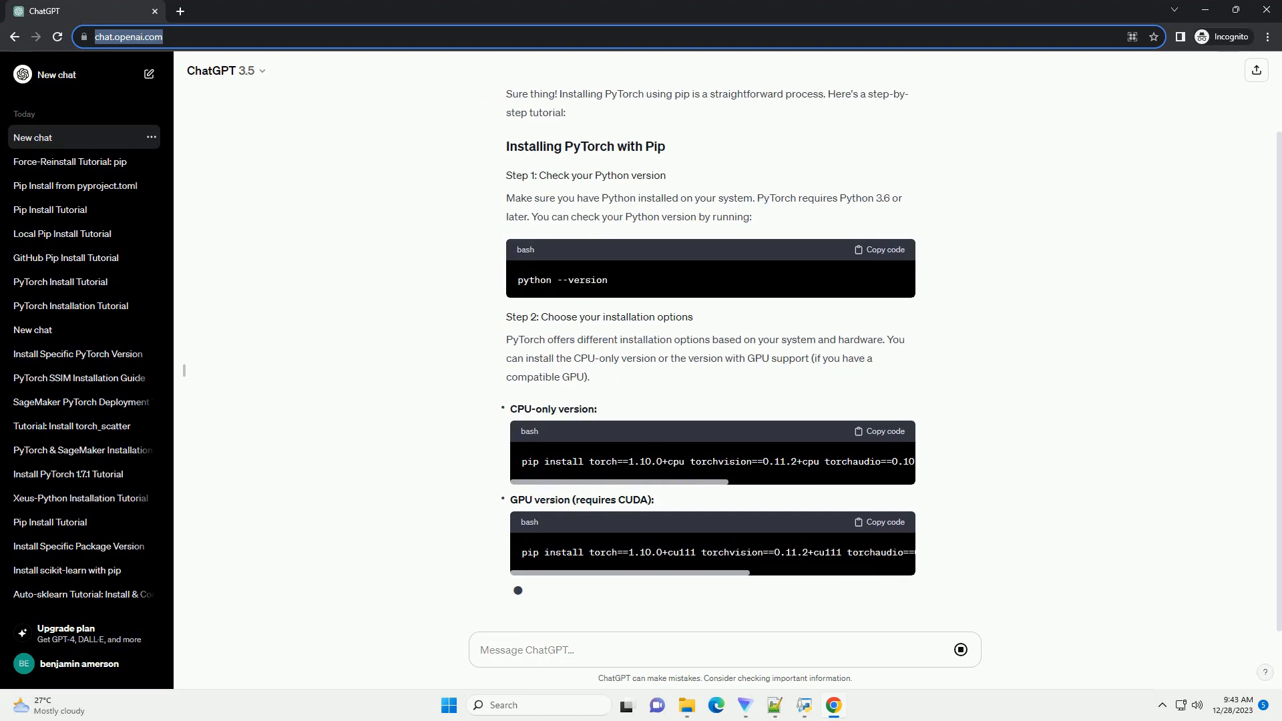